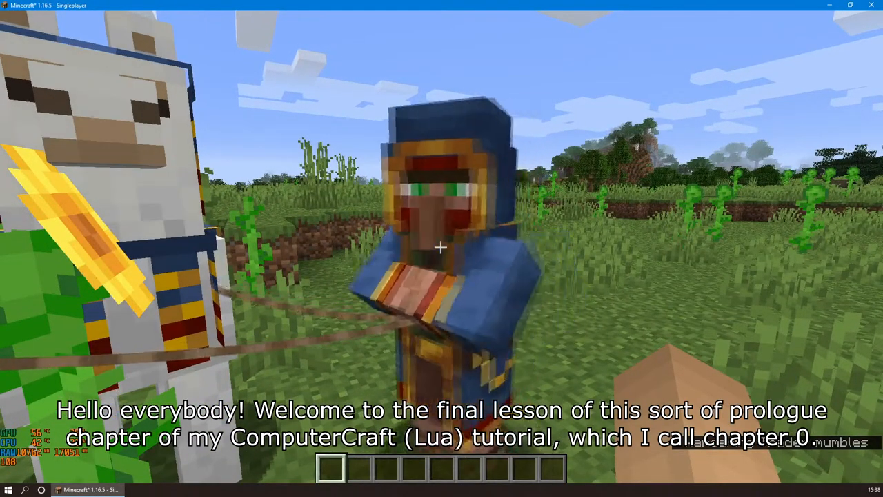
mouse_move(441, 248)
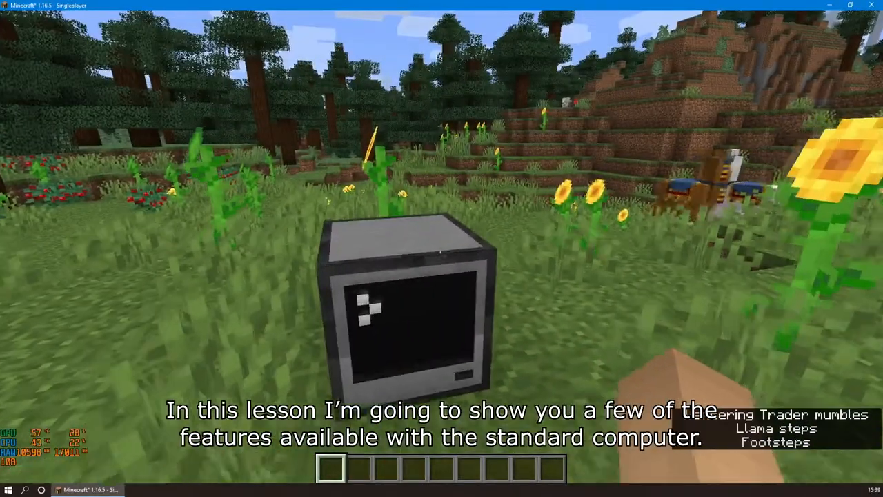
- Open the placed computer's CraftOS 1.8 terminal by using the block
right_click(411, 310)
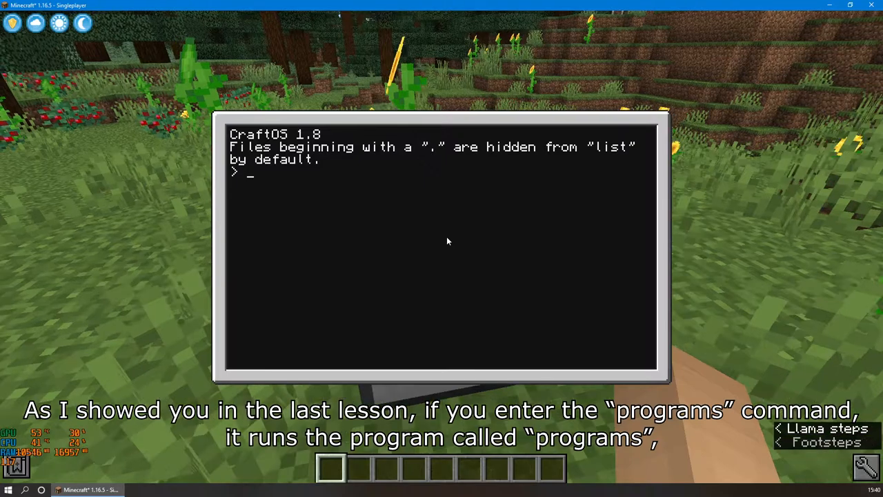
- Run 'programs' to list every built-in program from adventure to worm
type("programs")
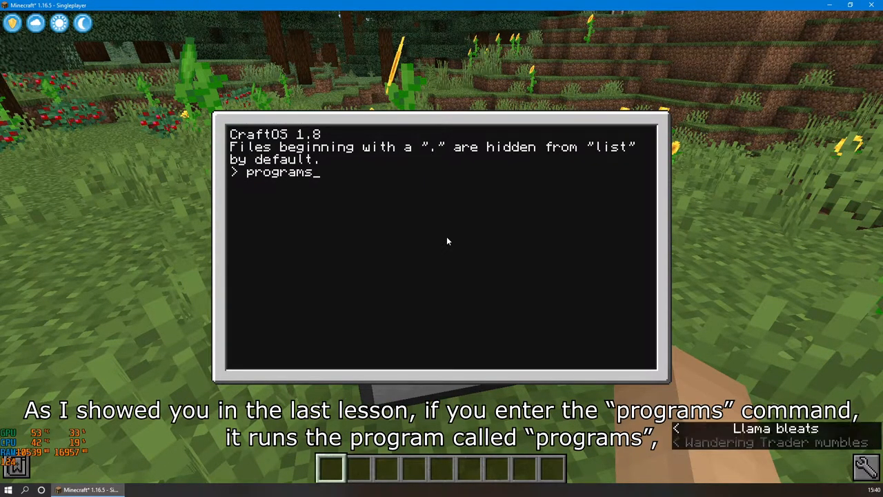
key("Return")
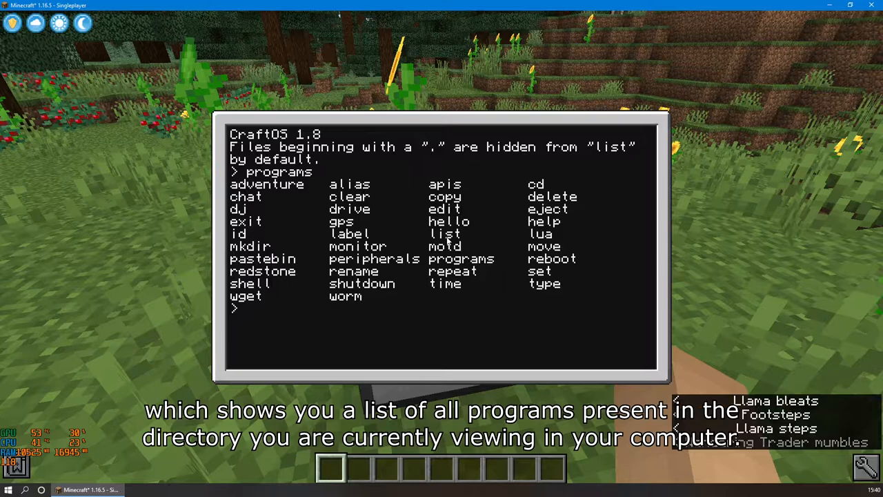
- Play the 'adventure' text game briefly, then leave it with 'exit'
type("adventure")
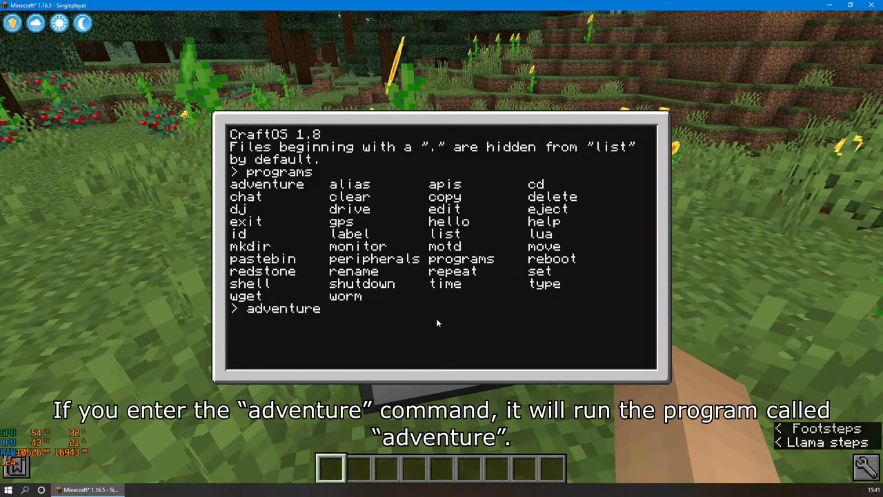
key("Return")
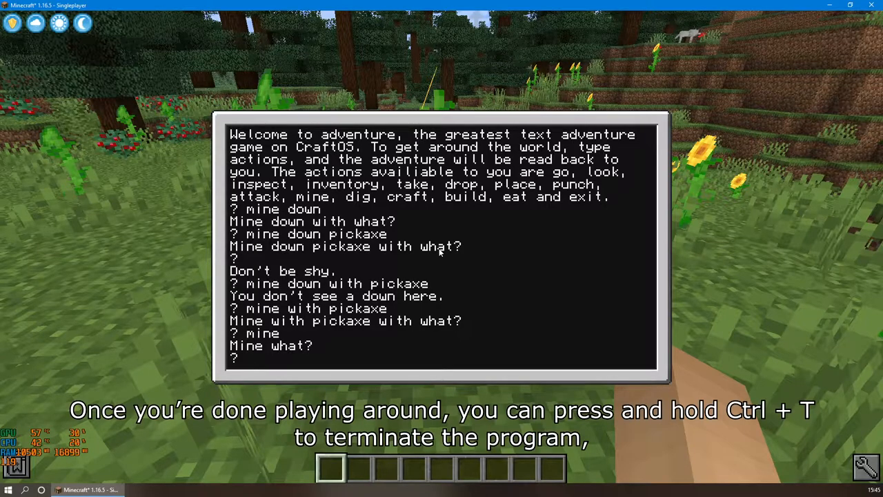
type("exit")
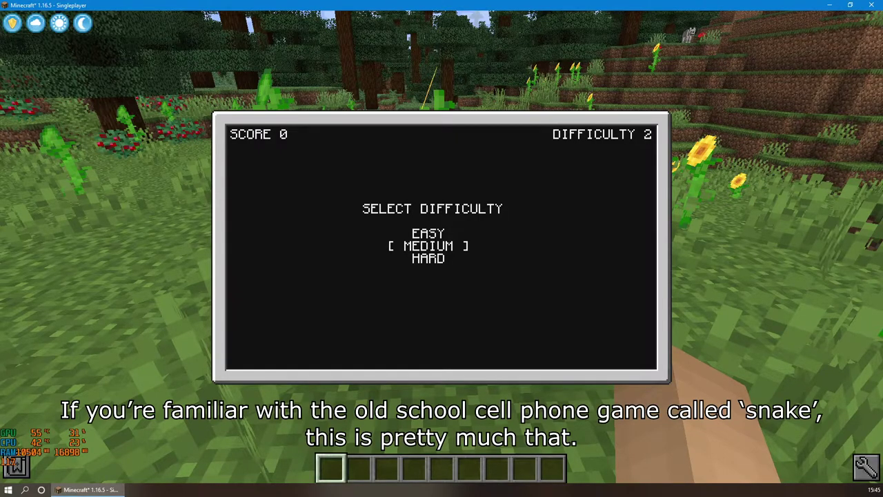
- Start the worm snake game at medium difficulty and play a round
key("down")
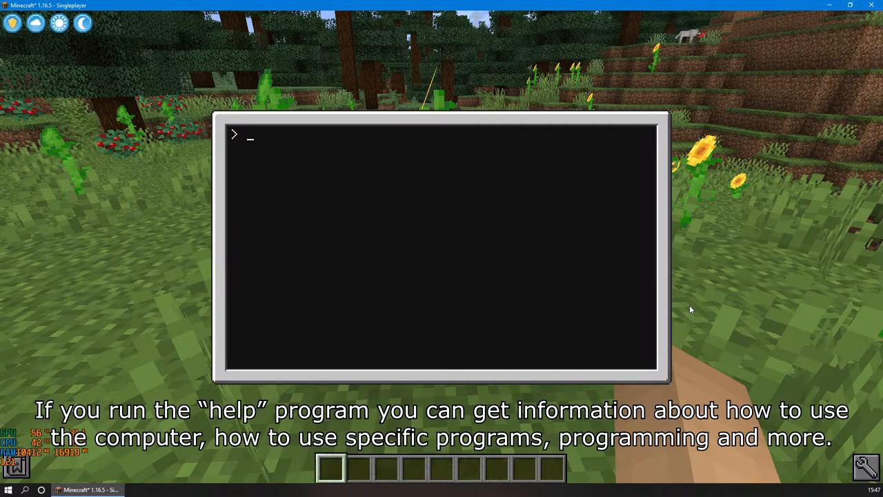
- Show the general 'help' overview, then 'help adventure' for the game's description
type("help")
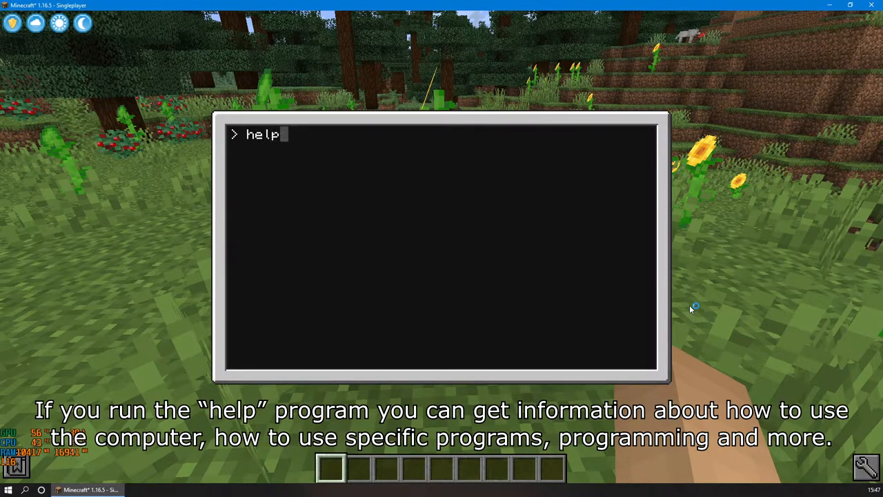
key("Return")
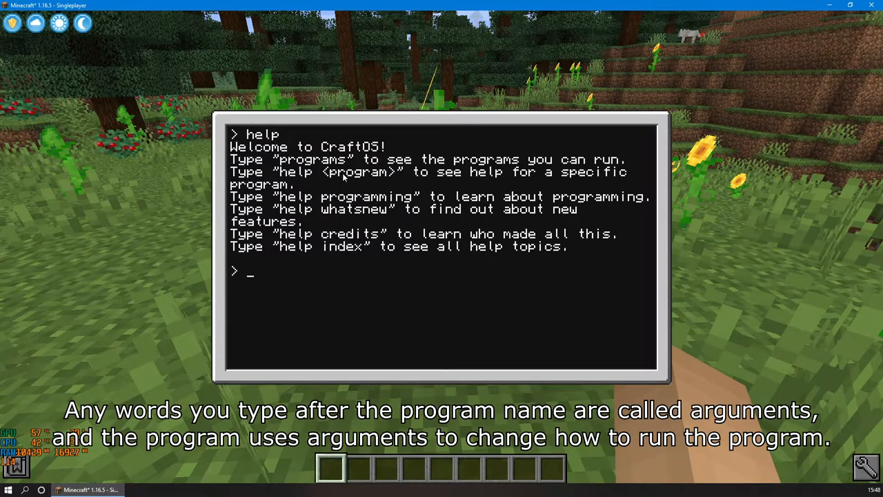
mouse_move(370, 188)
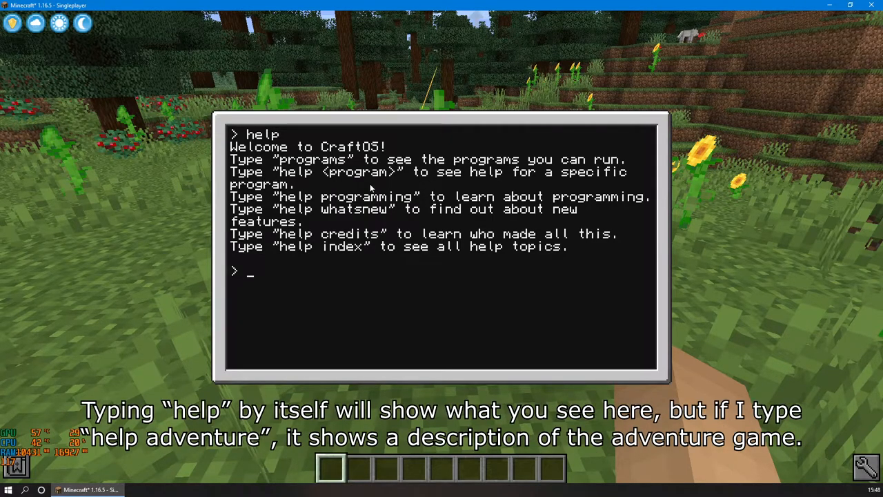
mouse_move(334, 298)
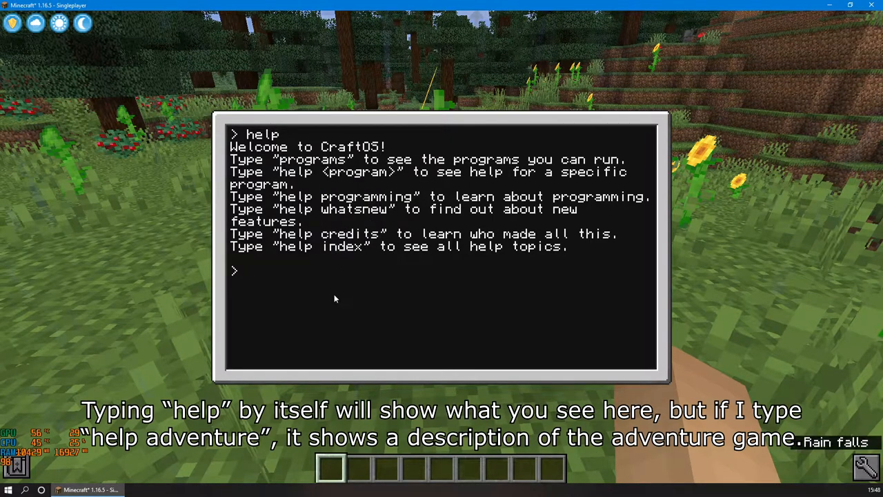
type("help adventure")
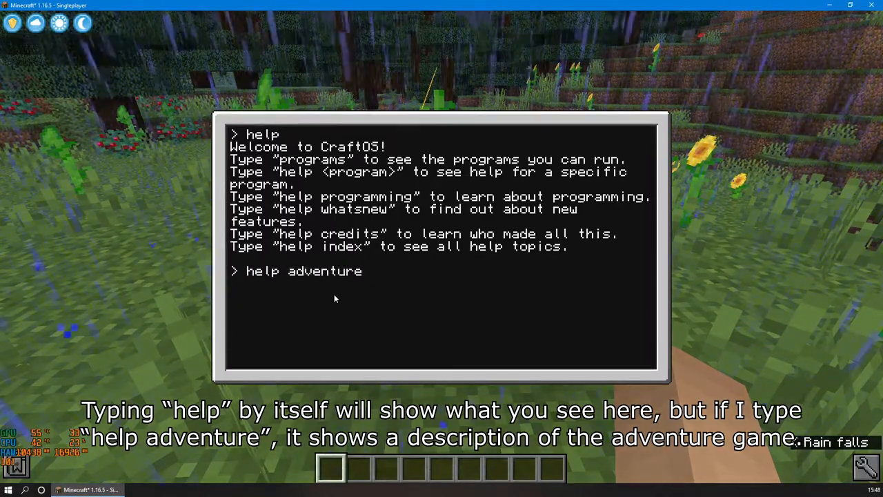
key("Return")
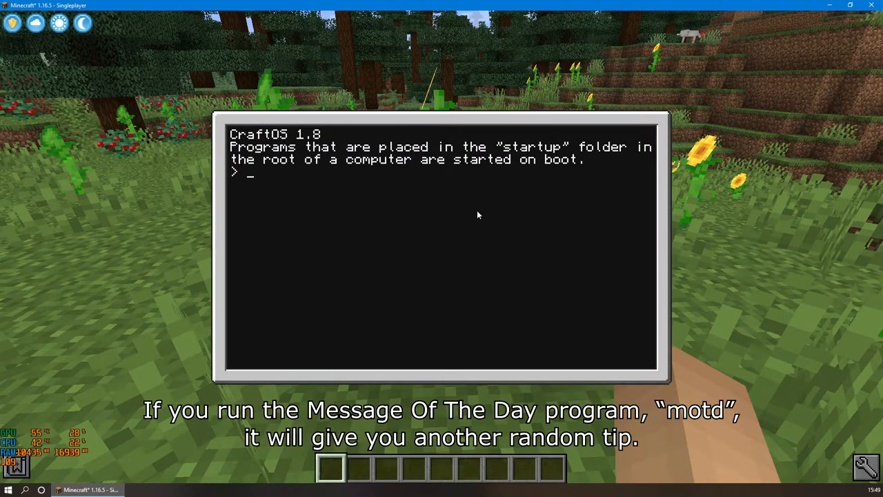
- Show a tip of the day with 'motd', then wipe the terminal with 'clear'
type("motd")
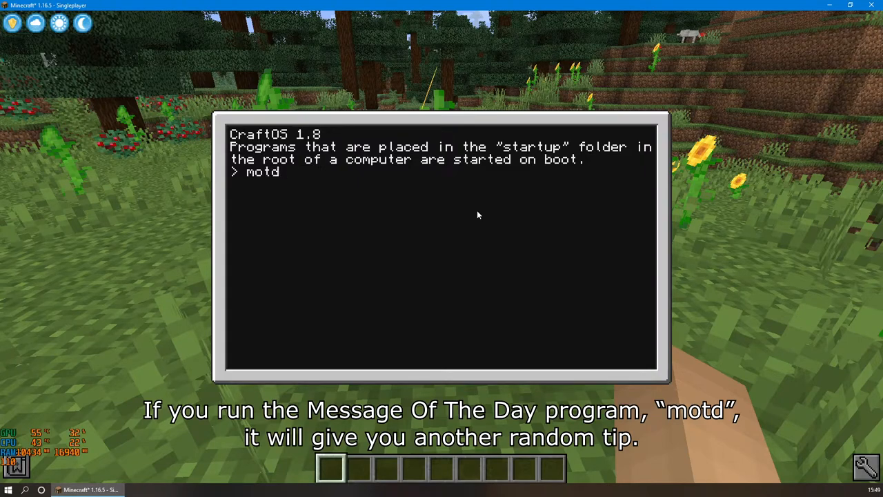
key("Return")
type("time")
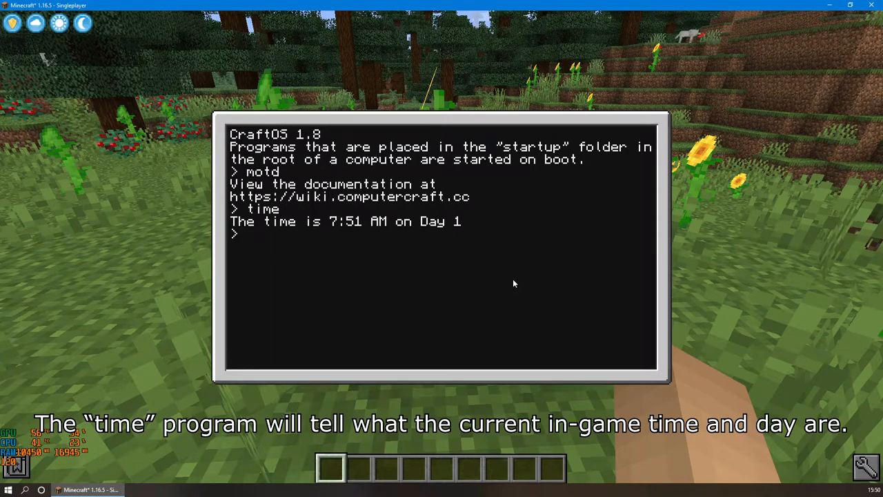
type("clear")
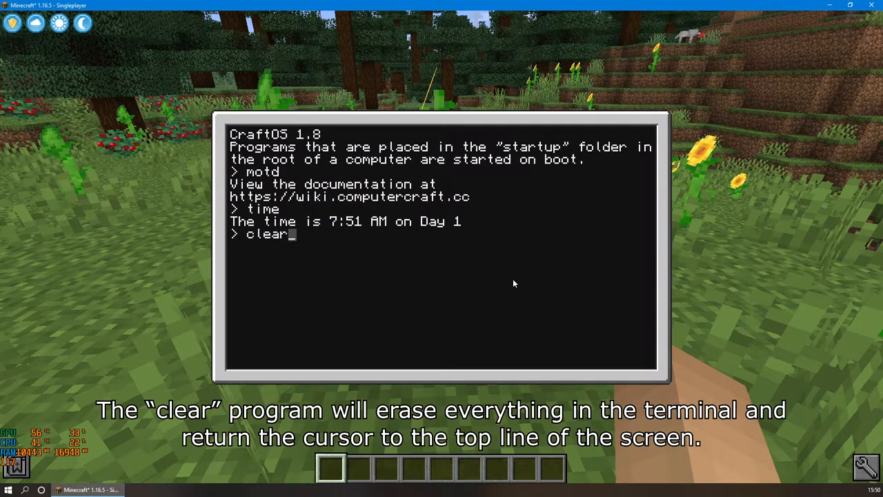
key("Return")
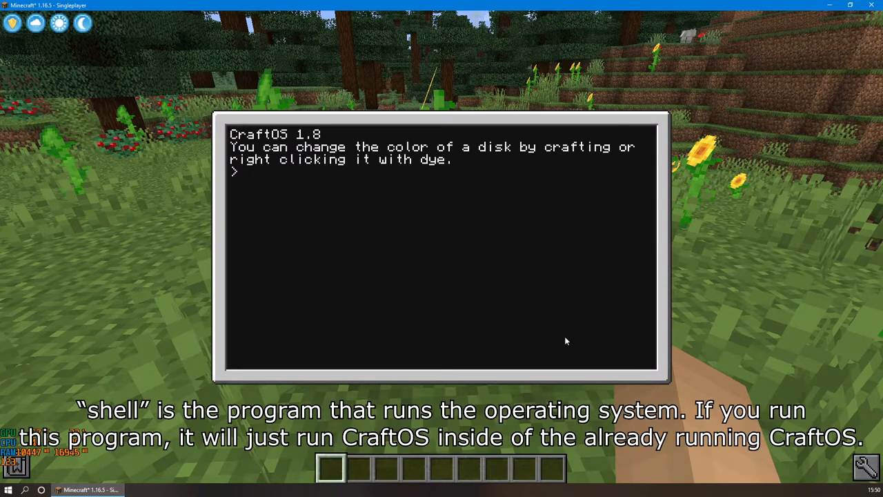
- Start a nested 'shell', exit it, then exit the last shell to shut the computer down
type("shell")
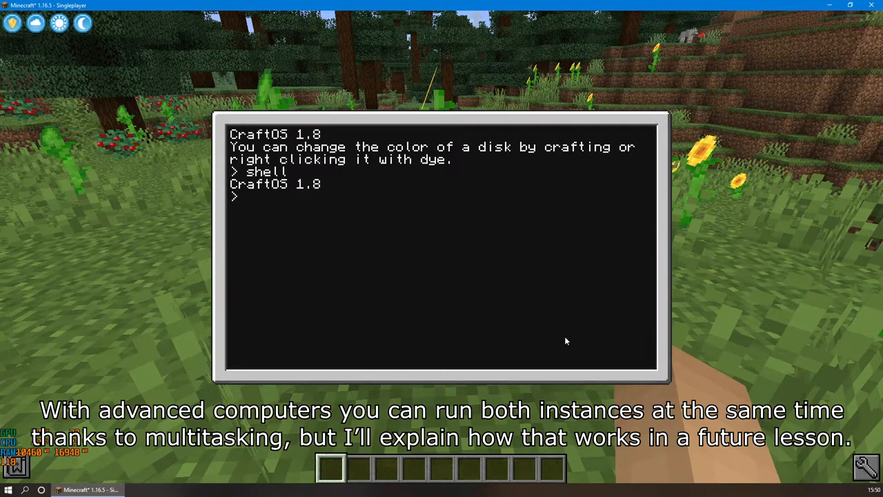
type("exit")
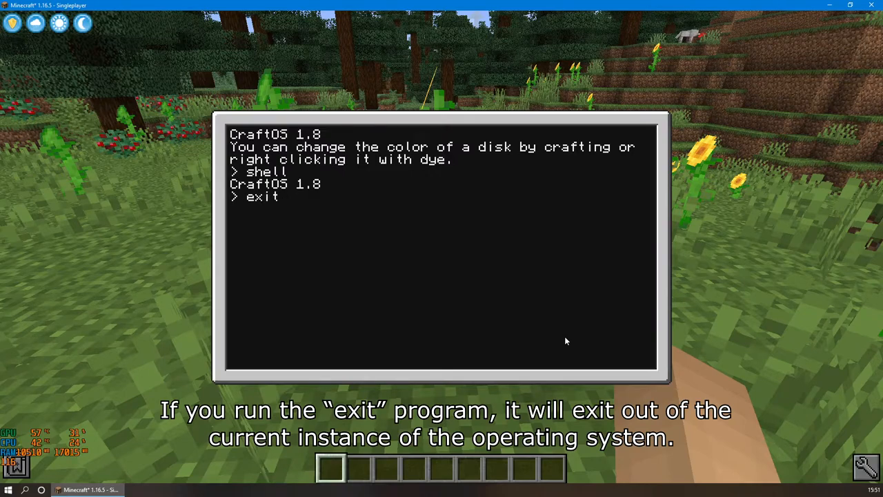
key("Return")
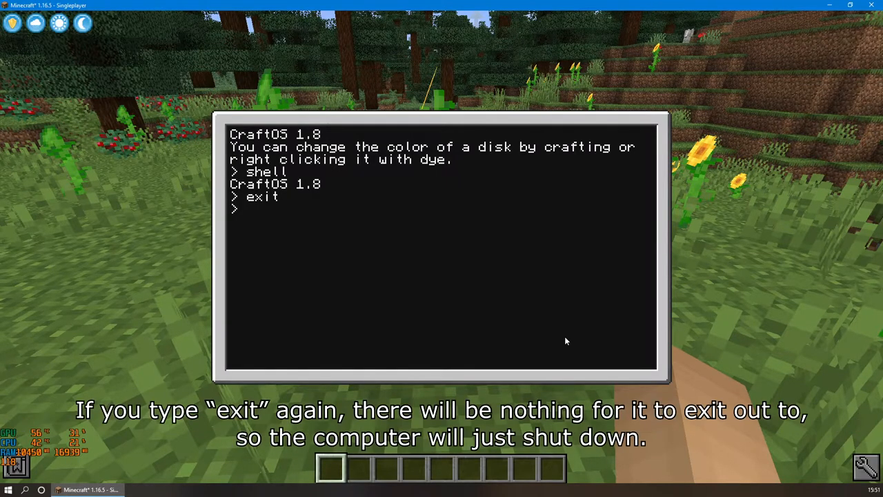
type("exit")
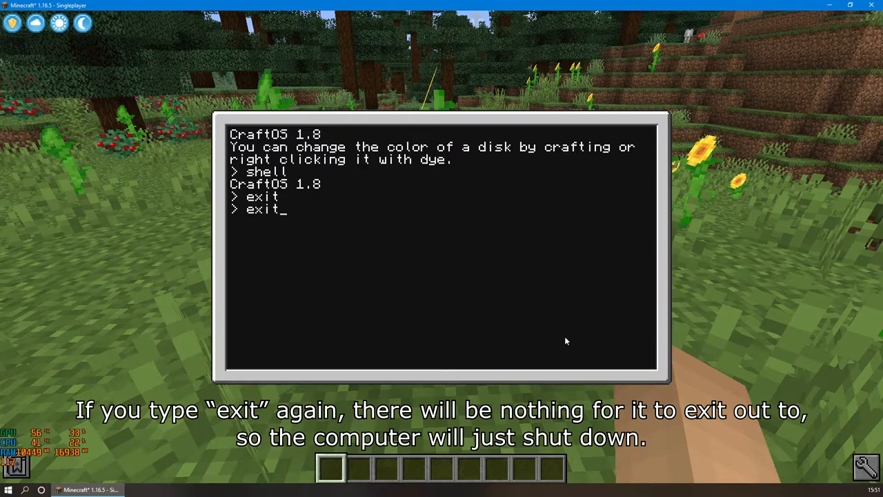
key("Return")
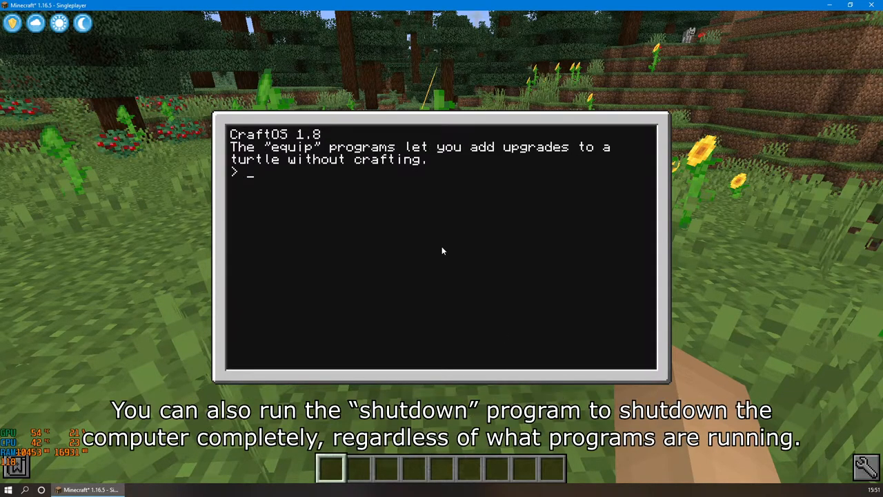
- Power off with 'shutdown', then restart and run 'reboot' for a fresh CraftOS screen
type("shutdown")
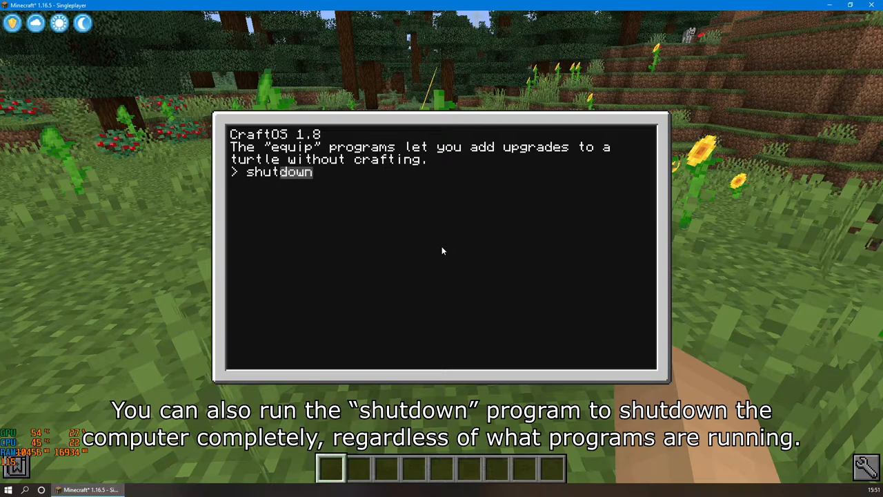
key("Return")
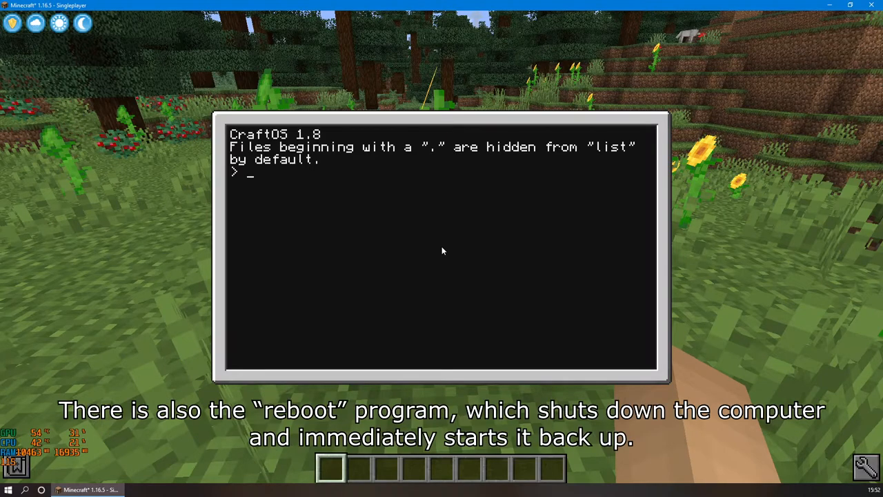
type("reboot")
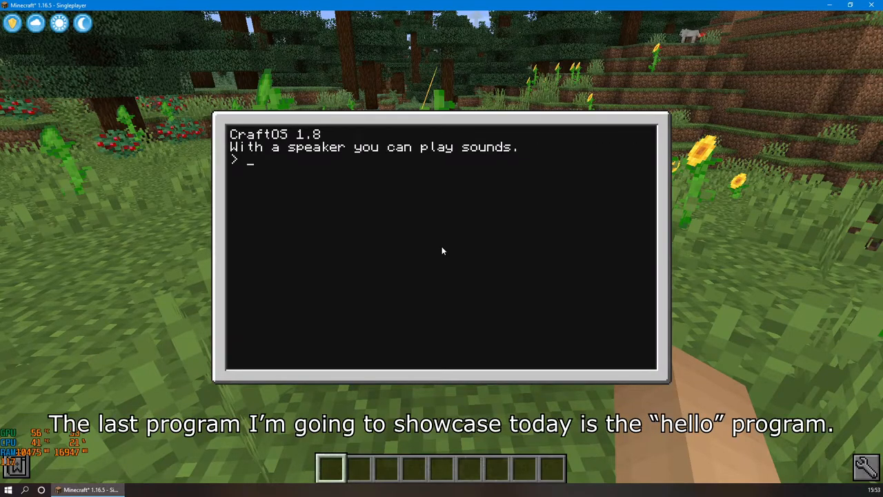
- Run 'hello' so the terminal prints 'Hello World!'
type("hello")
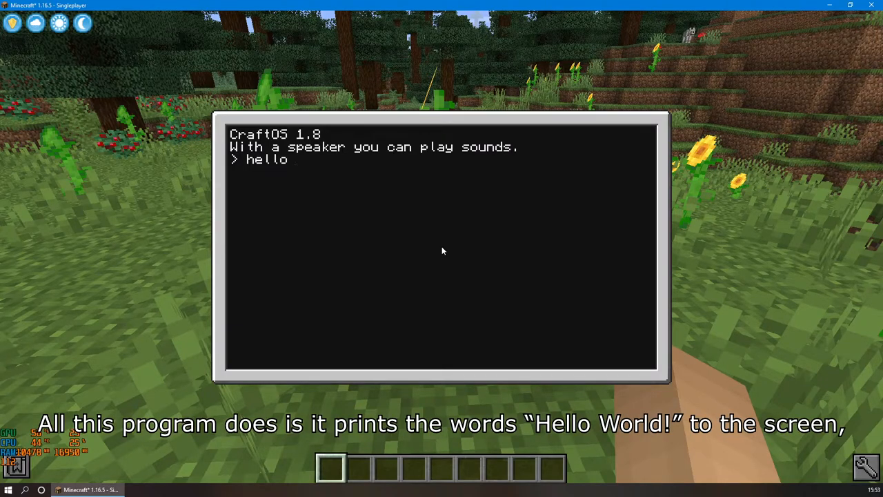
key("Return")
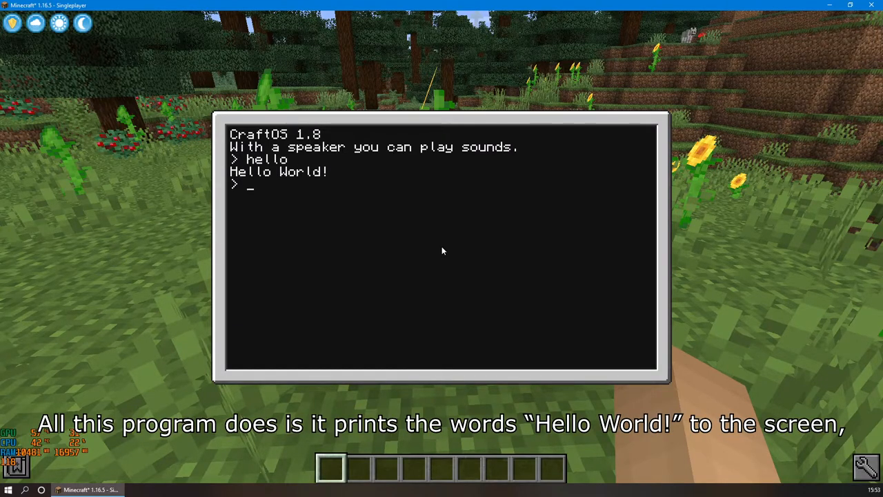